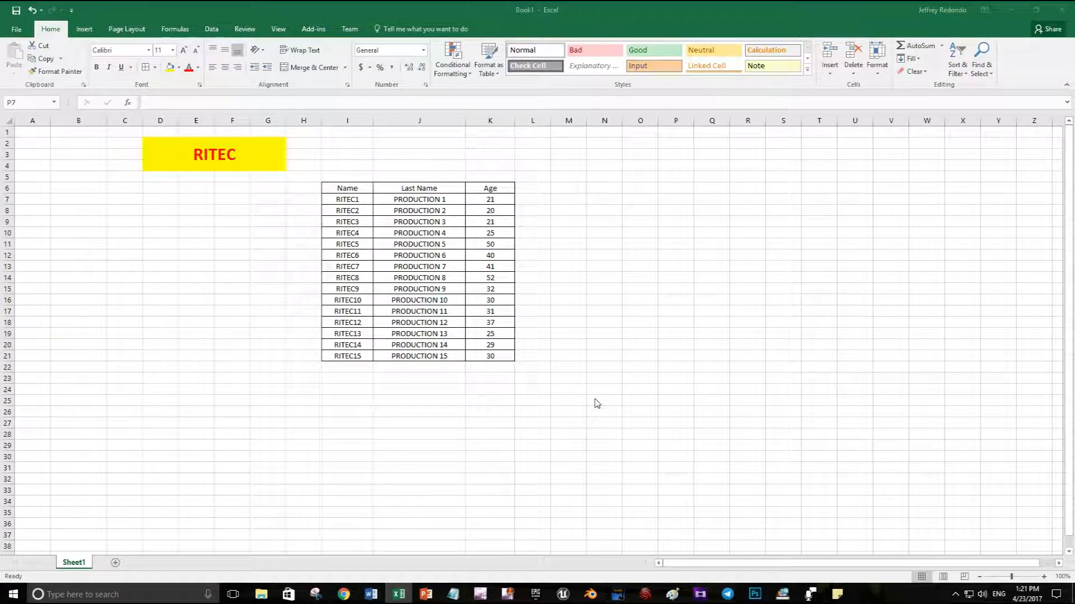
pyautogui.moveTo(605, 380)
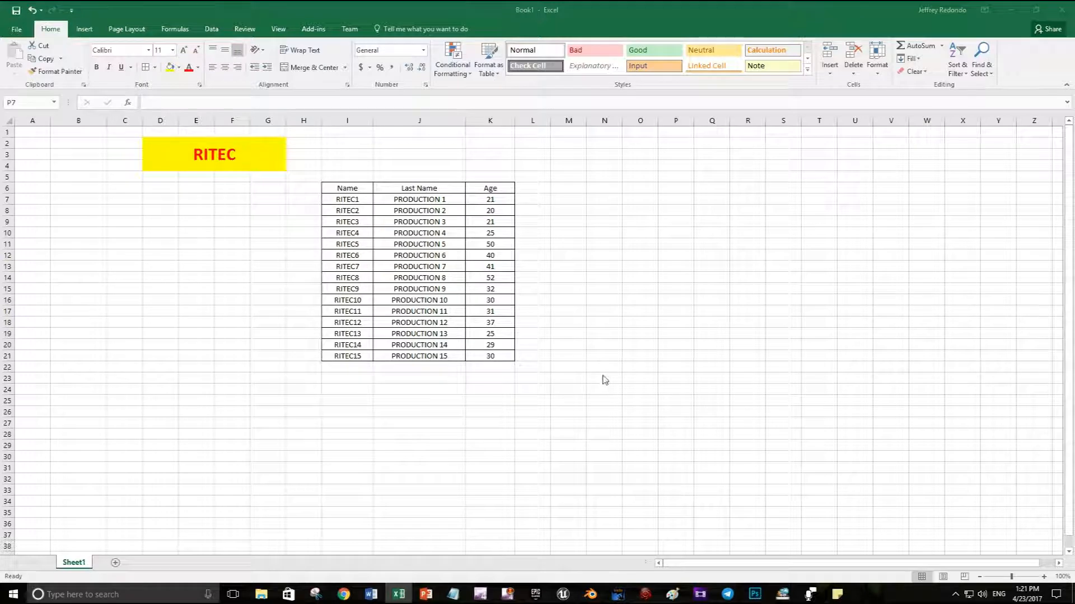
pyautogui.moveTo(553, 227)
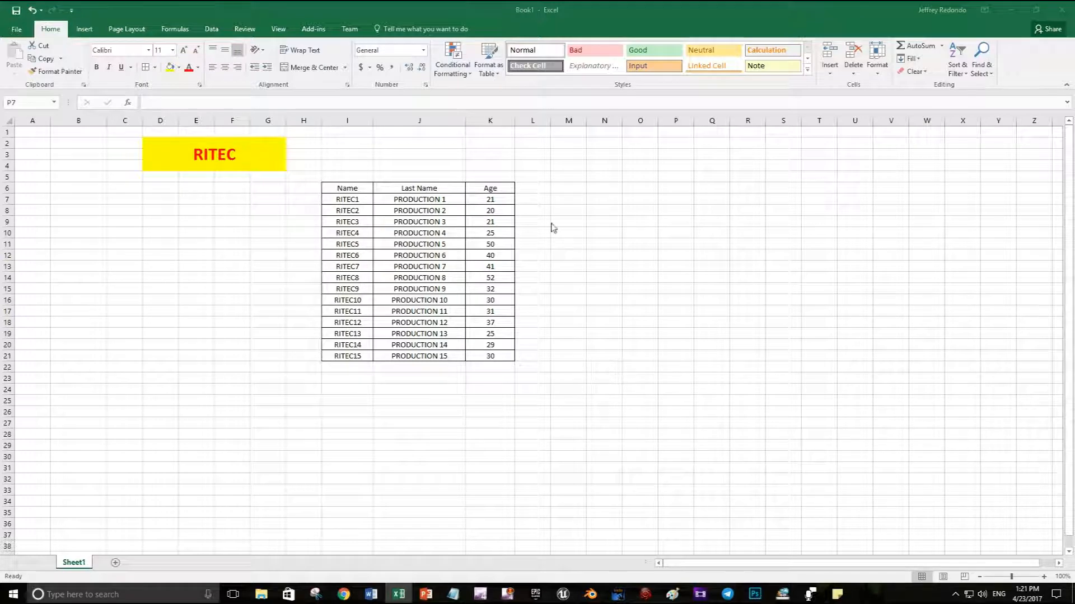
# Label a small lookup area beside the table with Name and Age headings
pyautogui.click(568, 199)
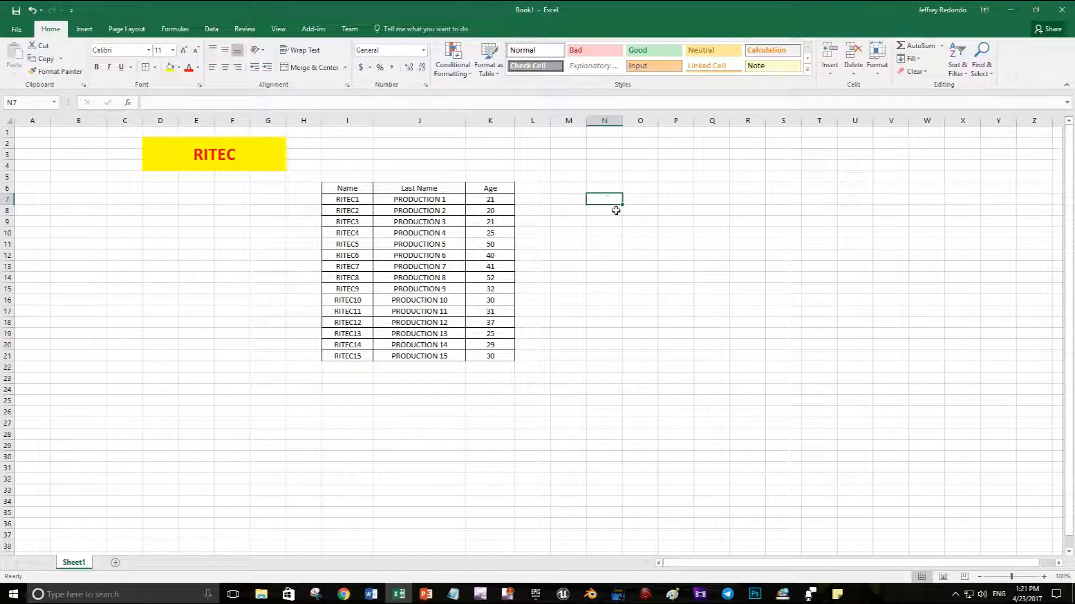
pyautogui.write('Name')
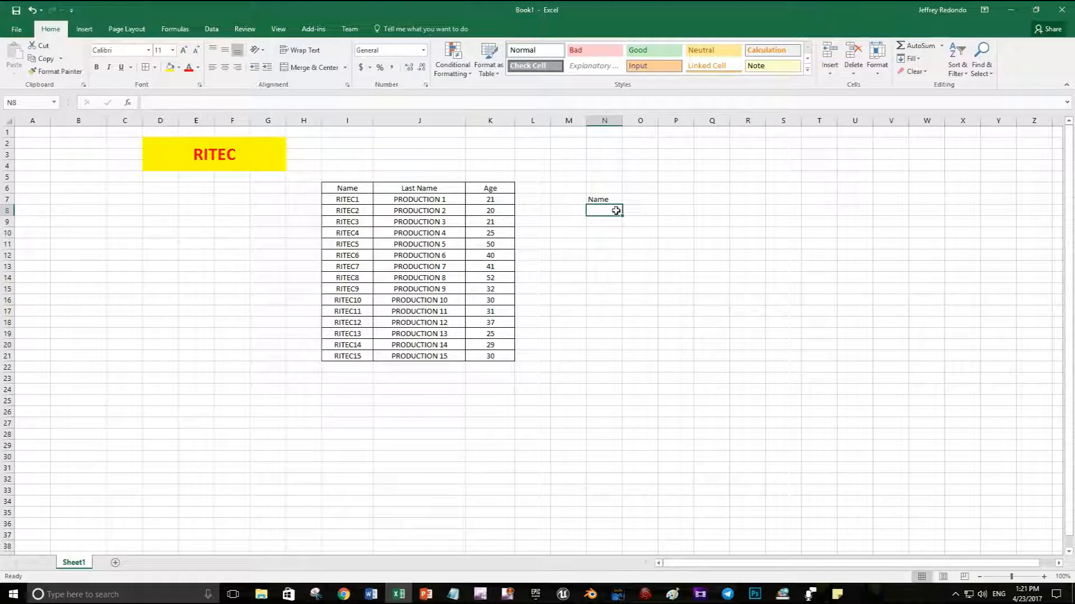
pyautogui.click(604, 199)
pyautogui.write('Age')
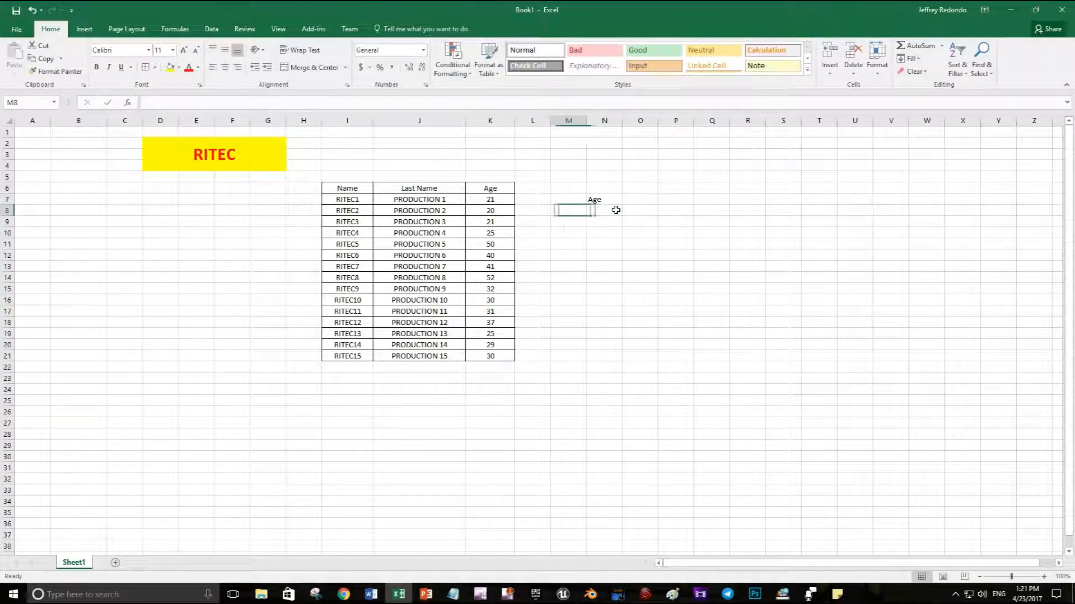
pyautogui.click(568, 200)
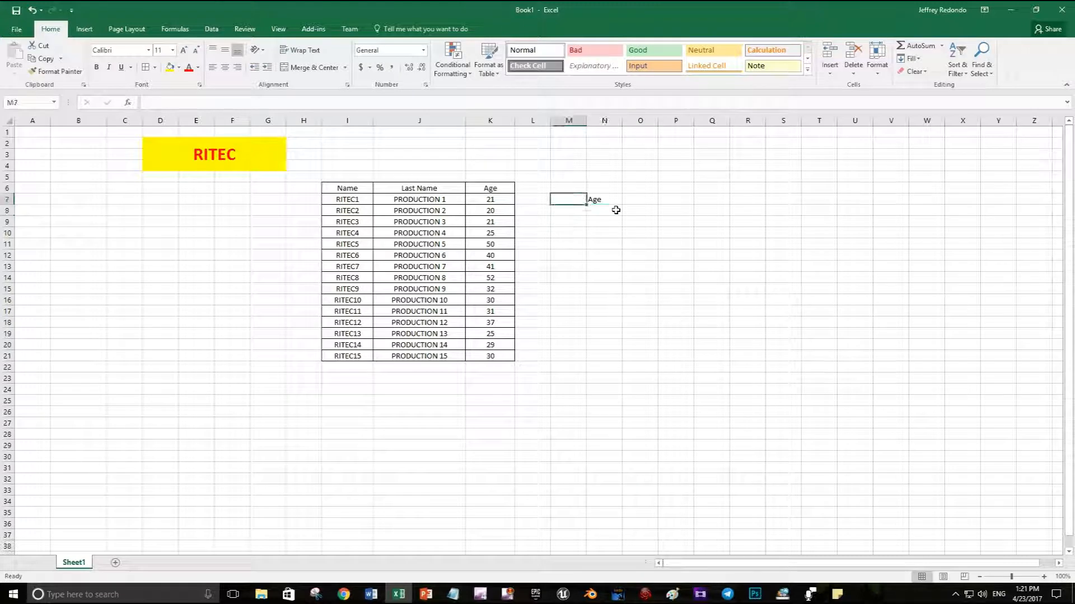
pyautogui.write('Name')
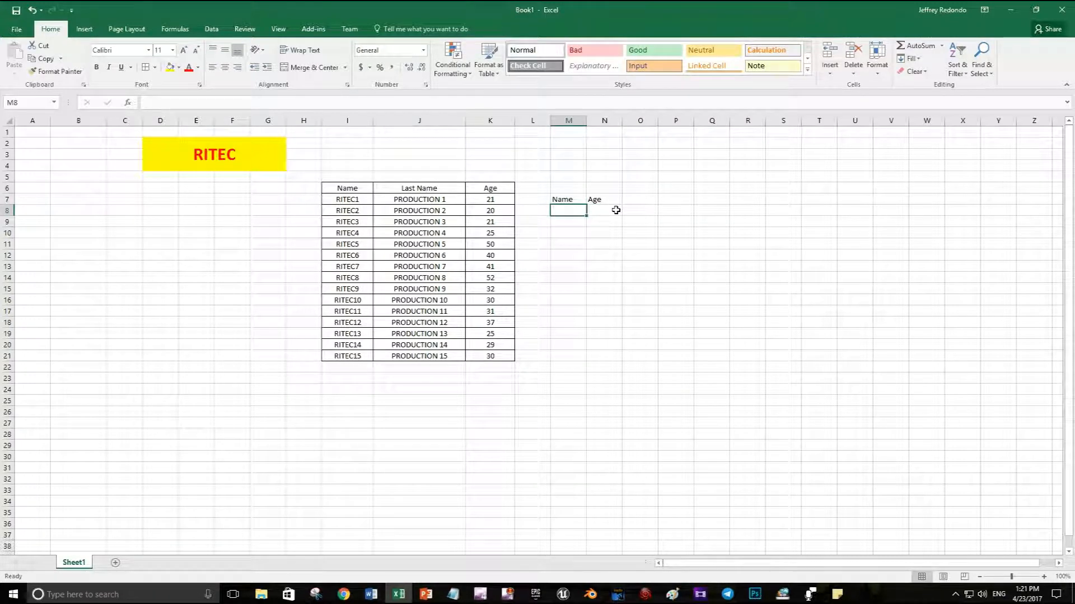
pyautogui.moveTo(600, 232)
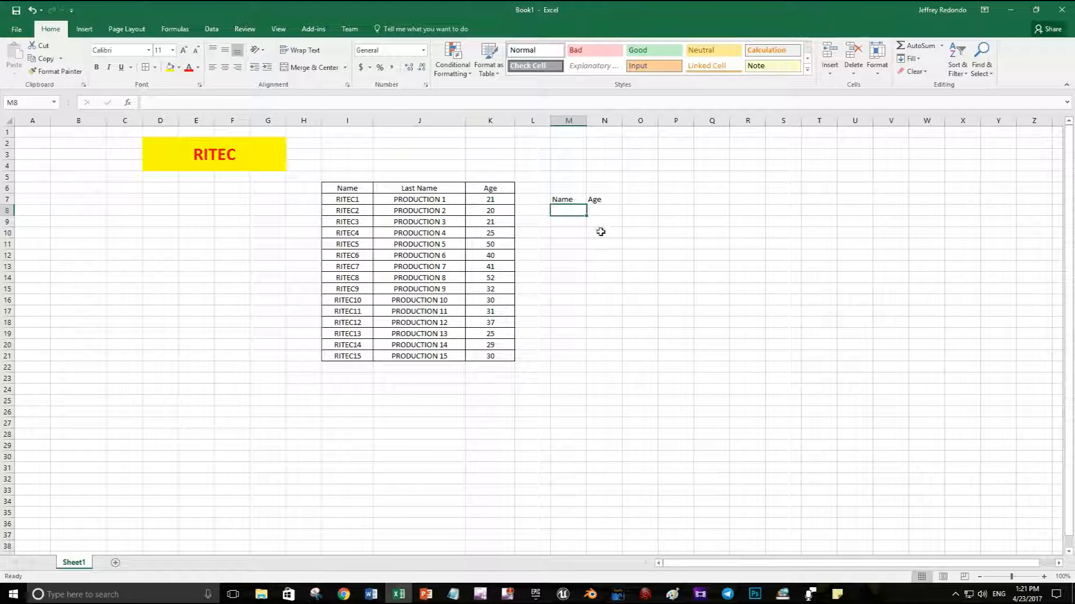
pyautogui.moveTo(350, 265)
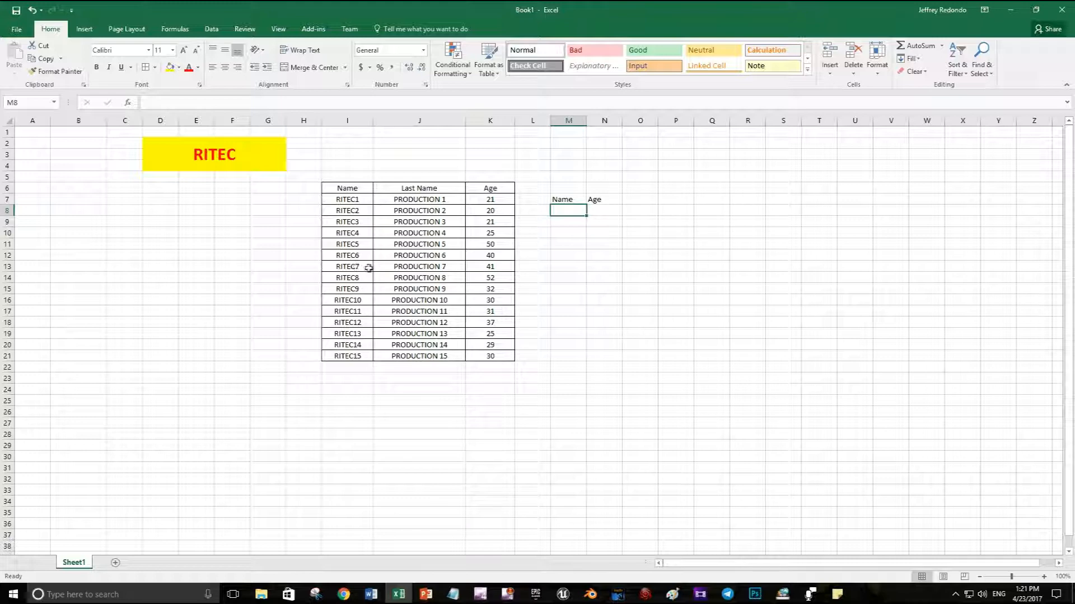
# Copy RITEC7 from the table into the cell under Name and select the Age cell
pyautogui.click(347, 266)
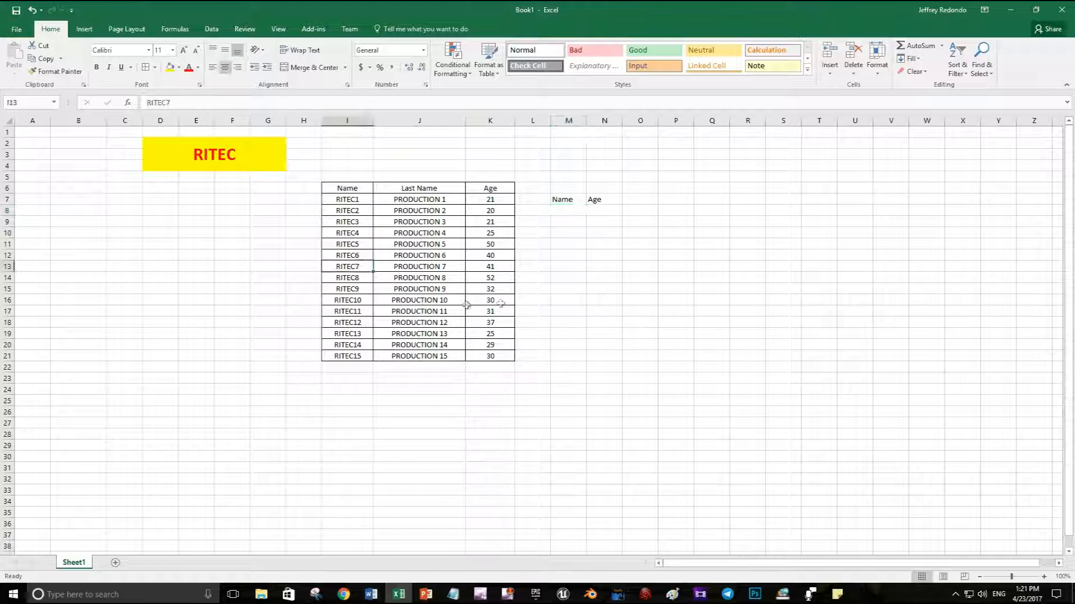
pyautogui.click(568, 210)
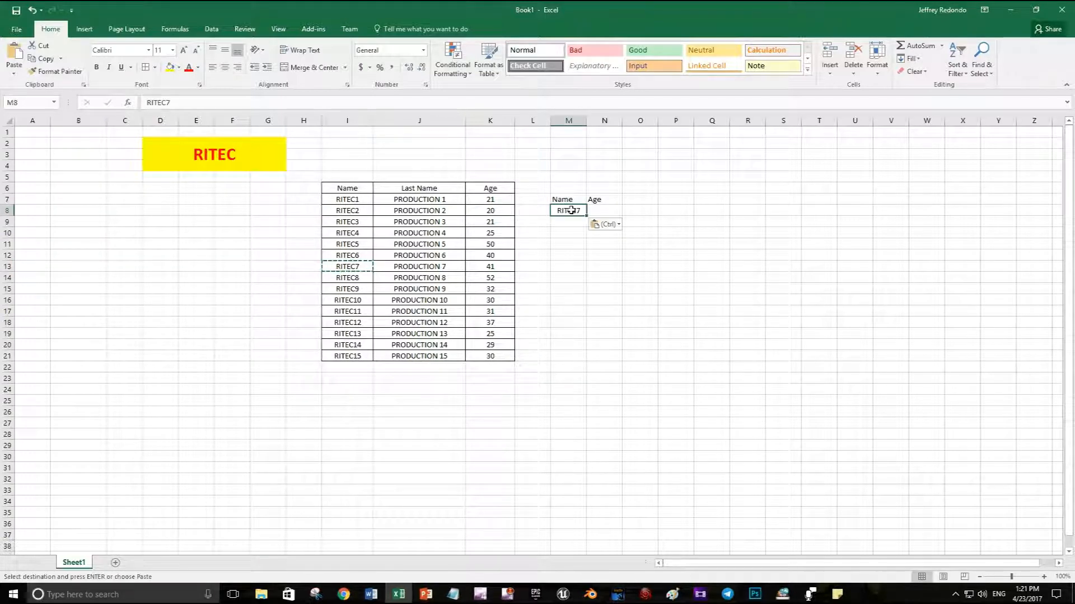
pyautogui.click(604, 210)
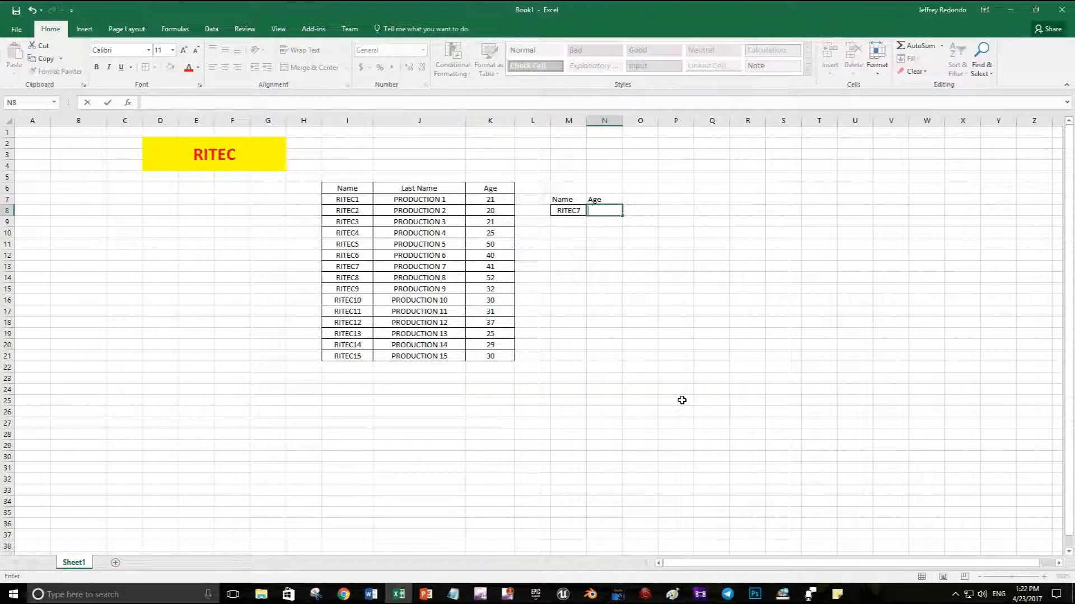
# Start a formula and insert the VLOOKUP function via Insert Function search
pyautogui.write('=')
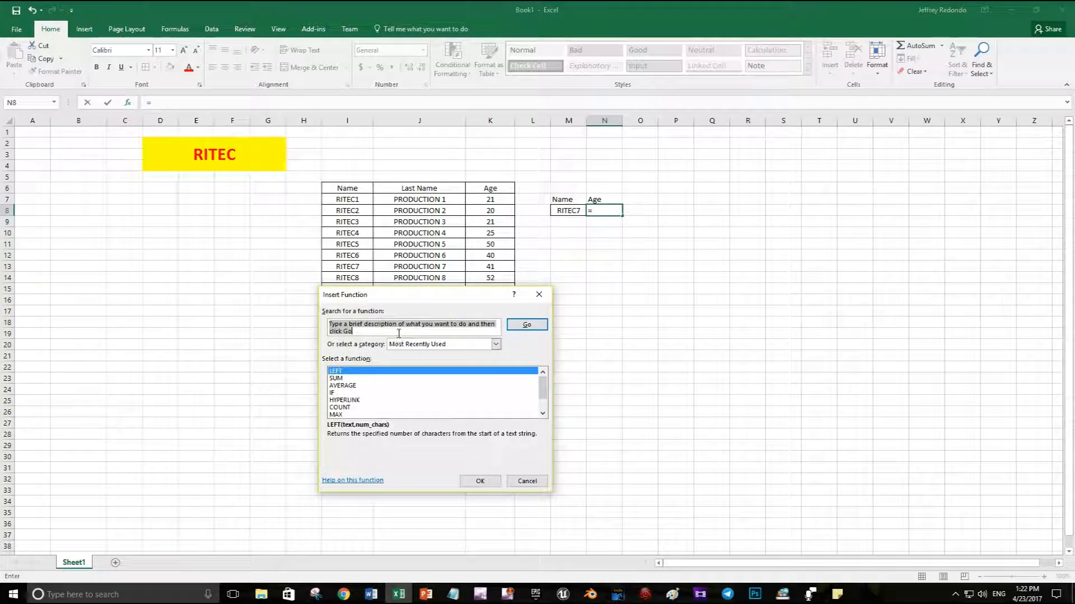
pyautogui.write('vlookju')
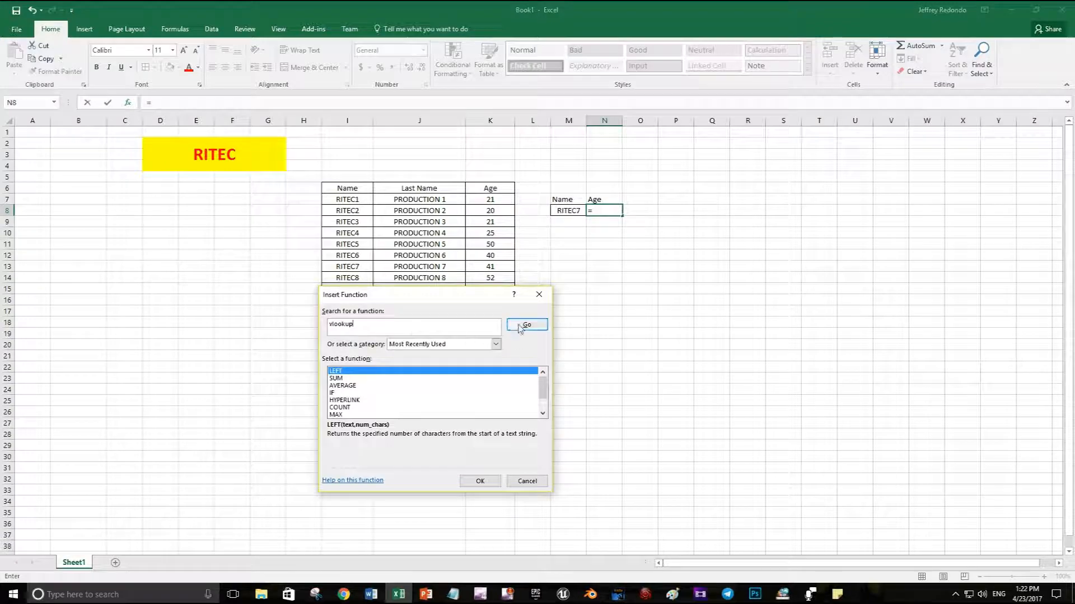
pyautogui.click(527, 324)
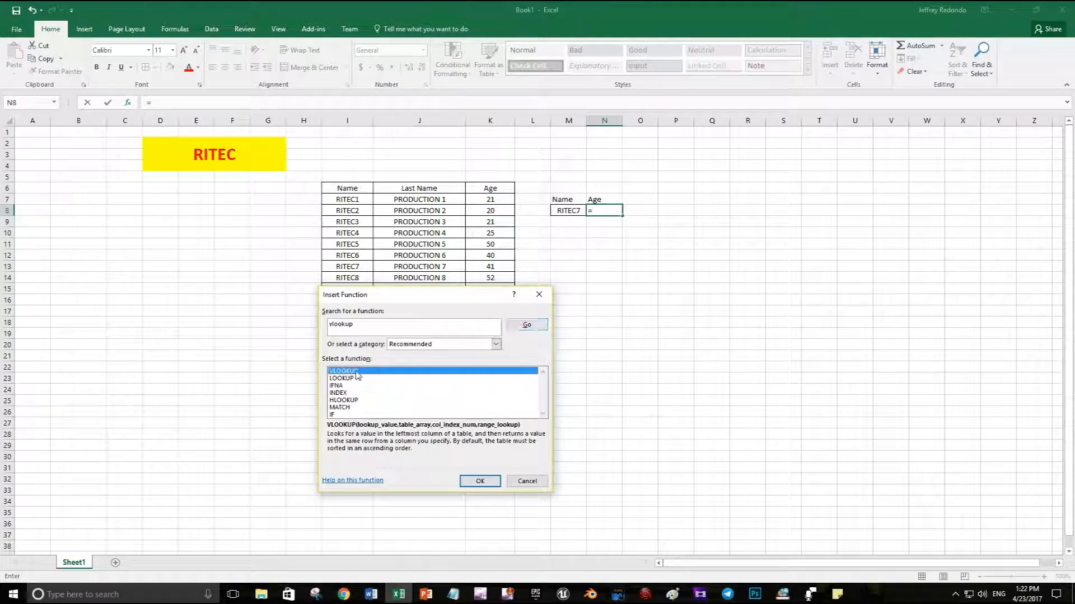
pyautogui.click(479, 481)
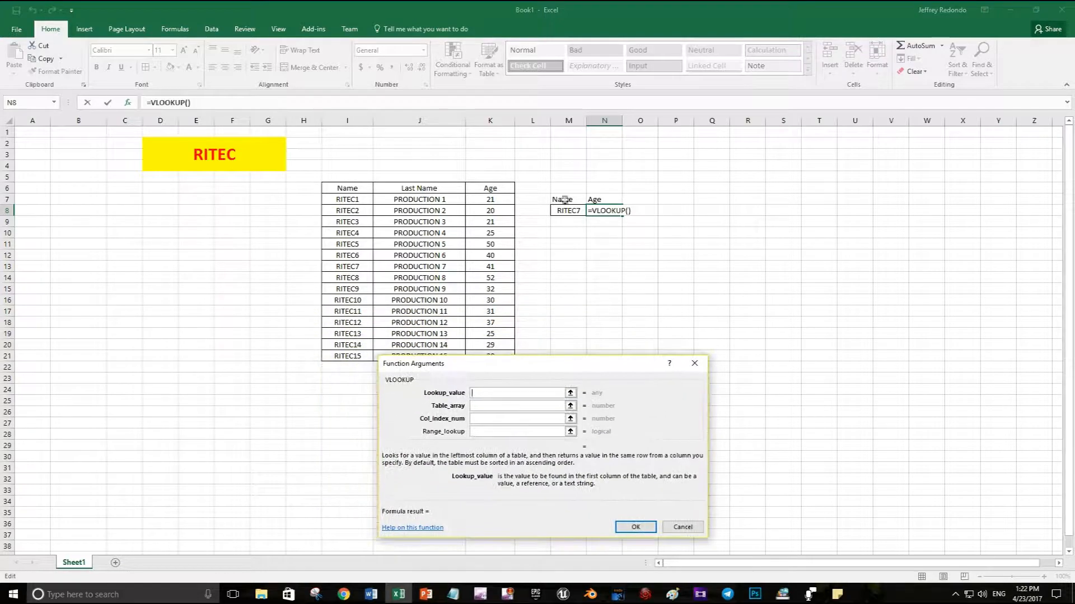
# Set Lookup_value to the RITEC7 cell M8 and Table_array to the absolute range $I$6:$K$21
pyautogui.click(568, 210)
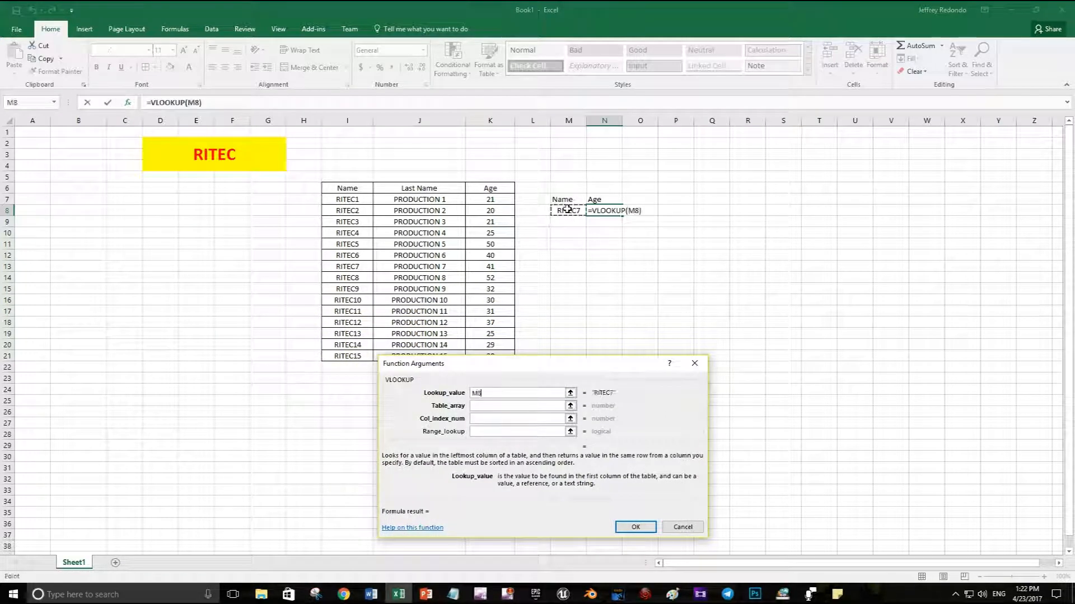
pyautogui.click(517, 406)
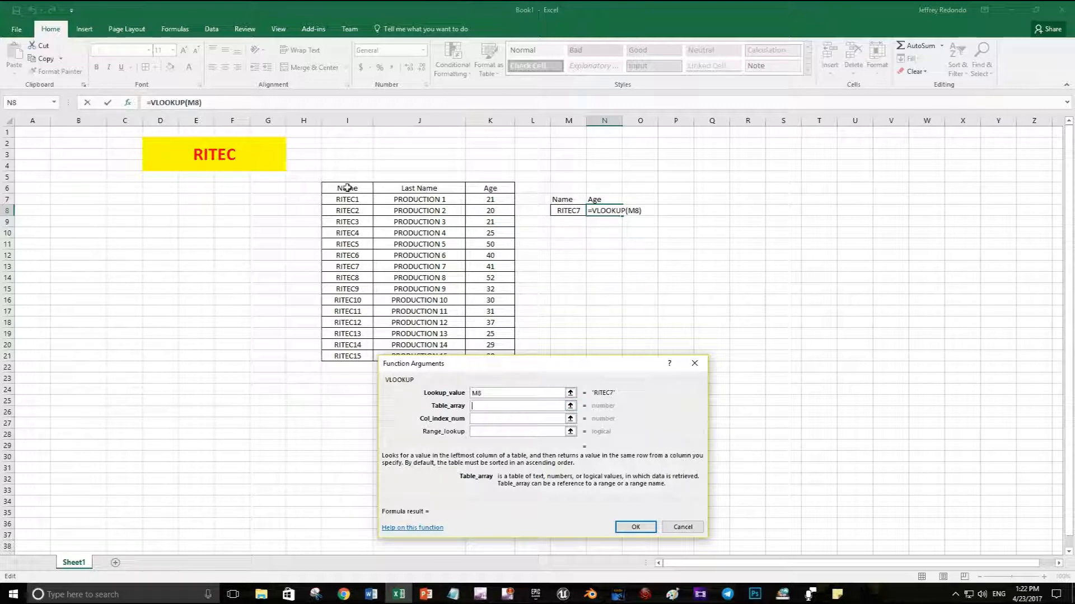
pyautogui.moveTo(322, 184); pyautogui.dragTo(515, 356)
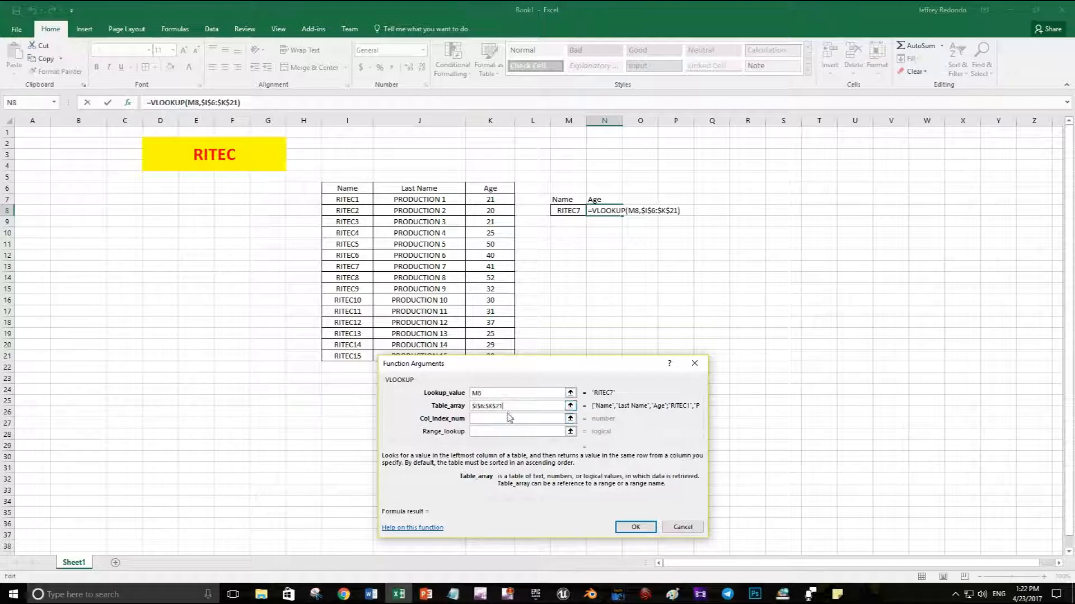
pyautogui.click(517, 419)
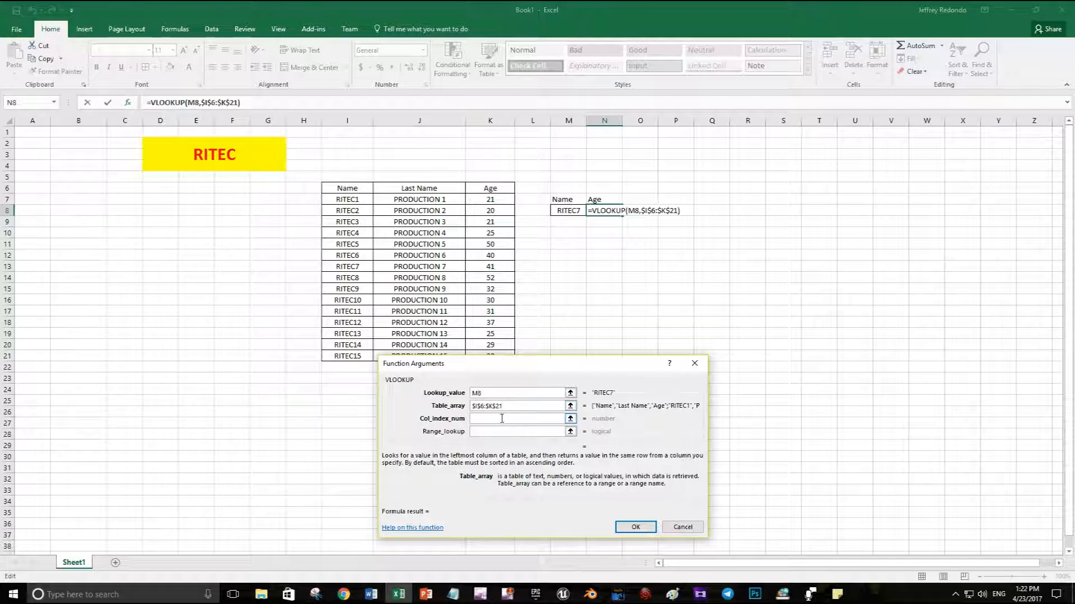
# Enter 3 as the column index and 0 for exact matching, previewing a result of 41
pyautogui.click(517, 419)
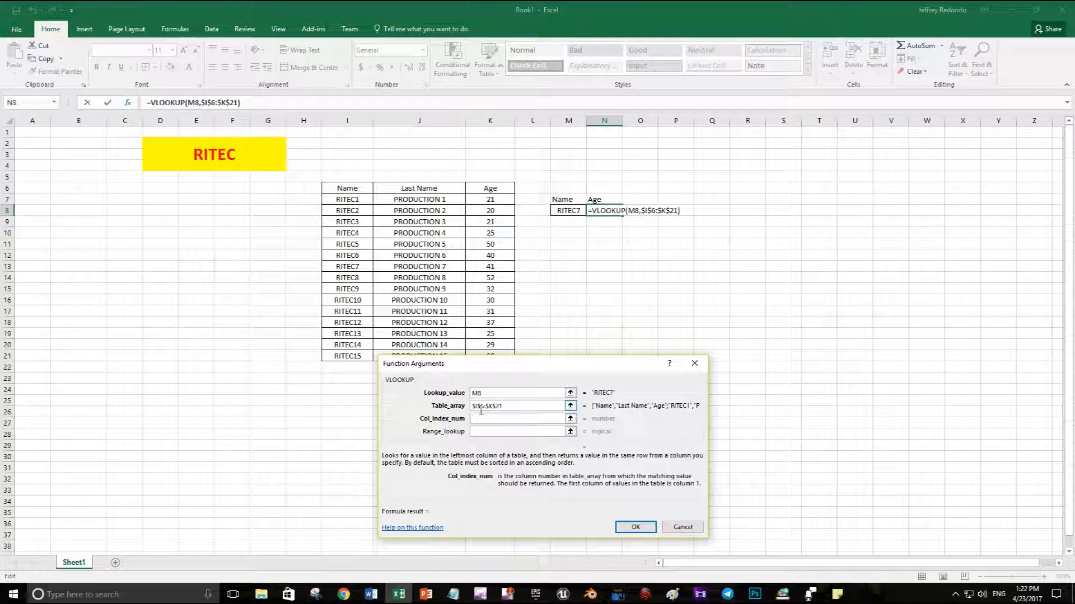
pyautogui.click(518, 406)
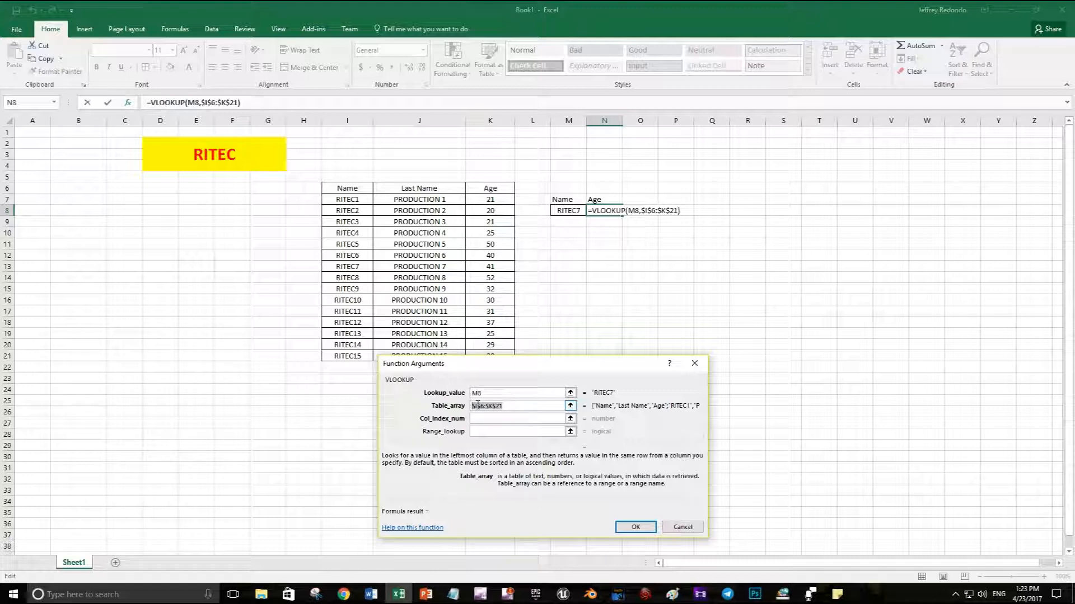
pyautogui.click(517, 418)
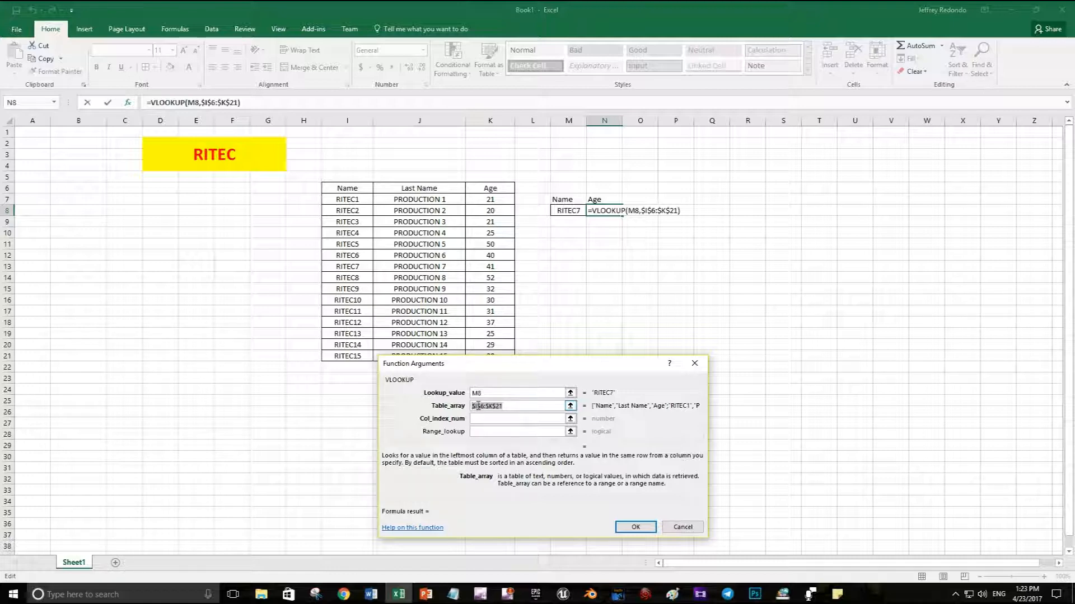
pyautogui.click(517, 418)
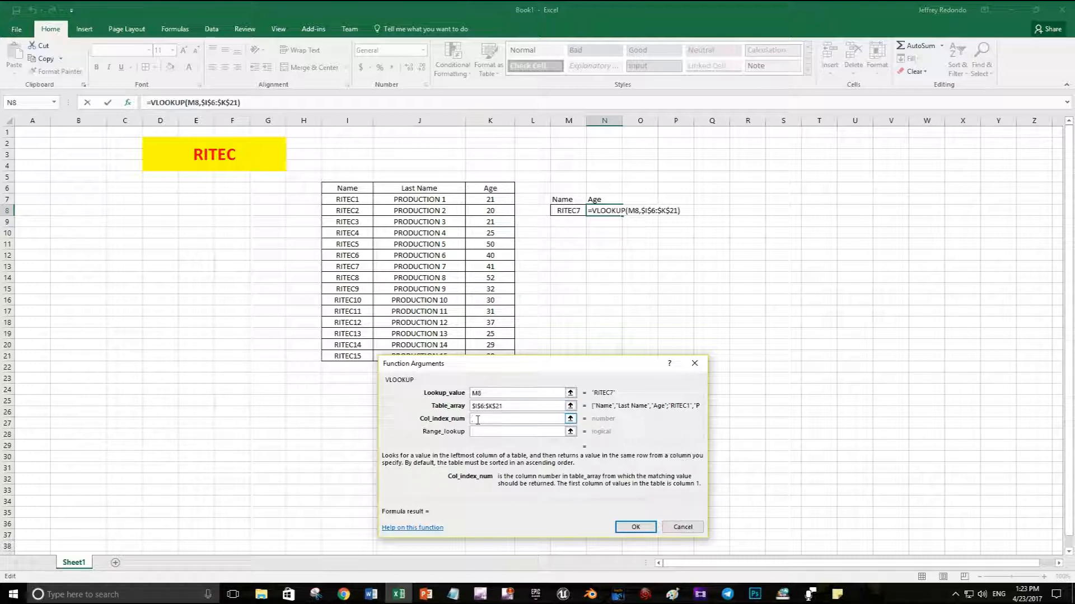
pyautogui.write('3')
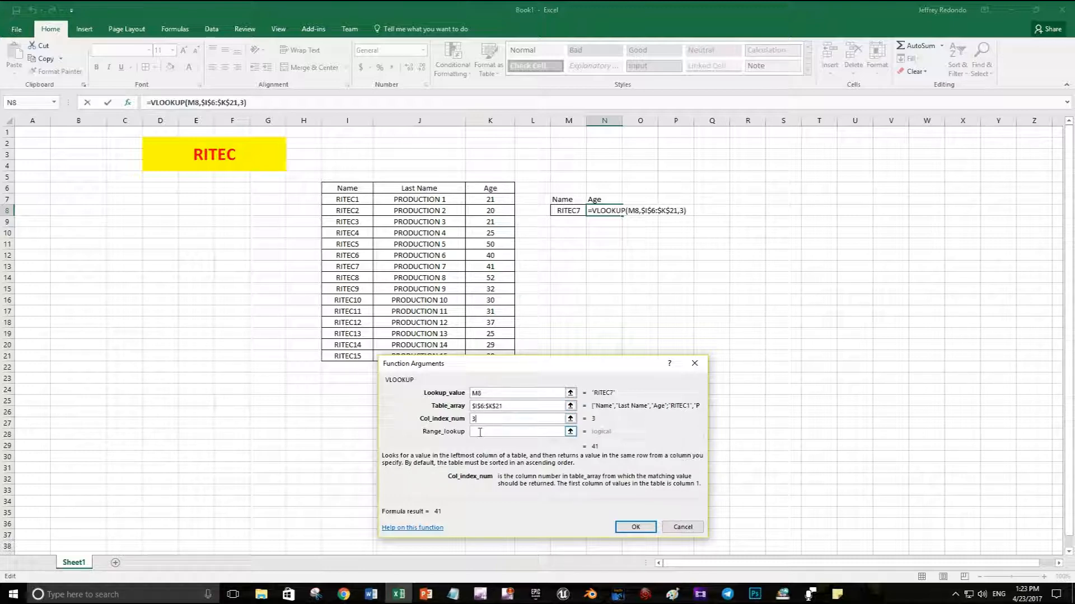
pyautogui.click(517, 431)
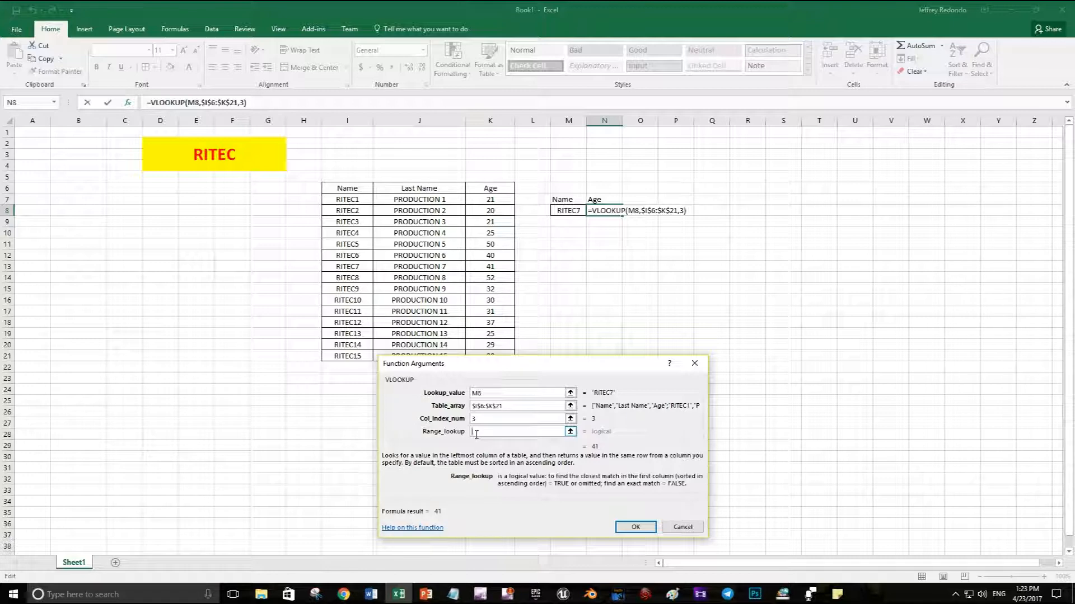
pyautogui.write('0')
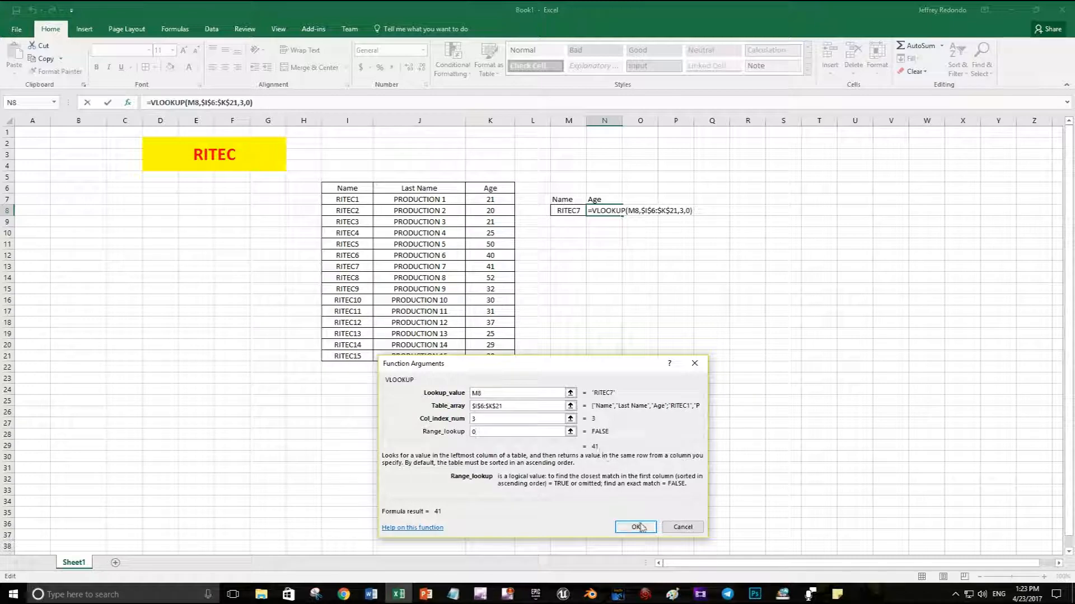
# Confirm age 41 for RITEC7 and add a Last Name entry PRODUCTION 5 below, widening column M
pyautogui.click(635, 527)
pyautogui.write('Ls')
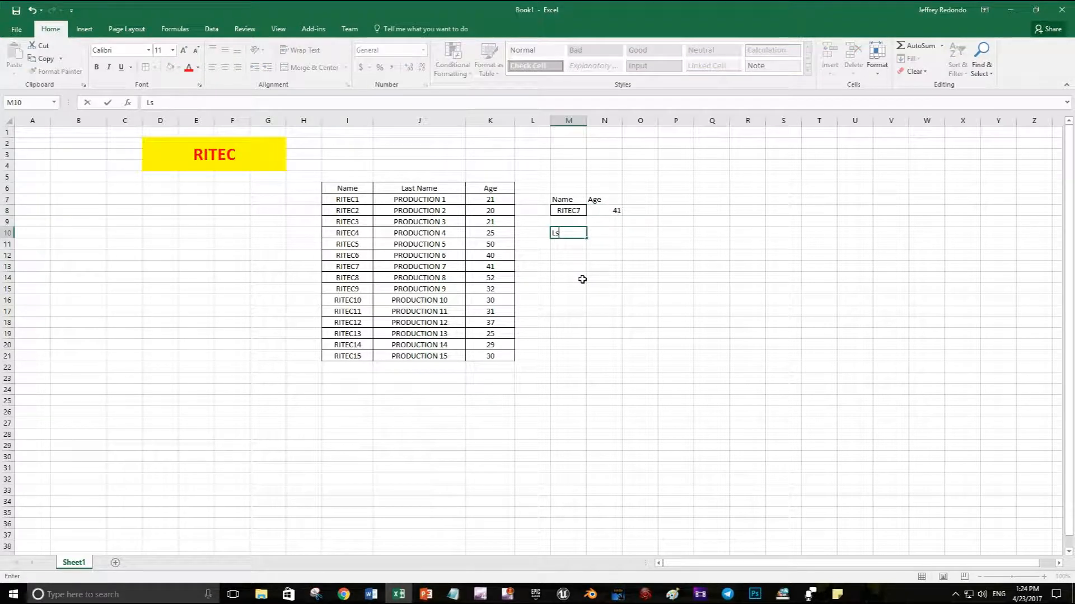
pyautogui.write('Last Name')
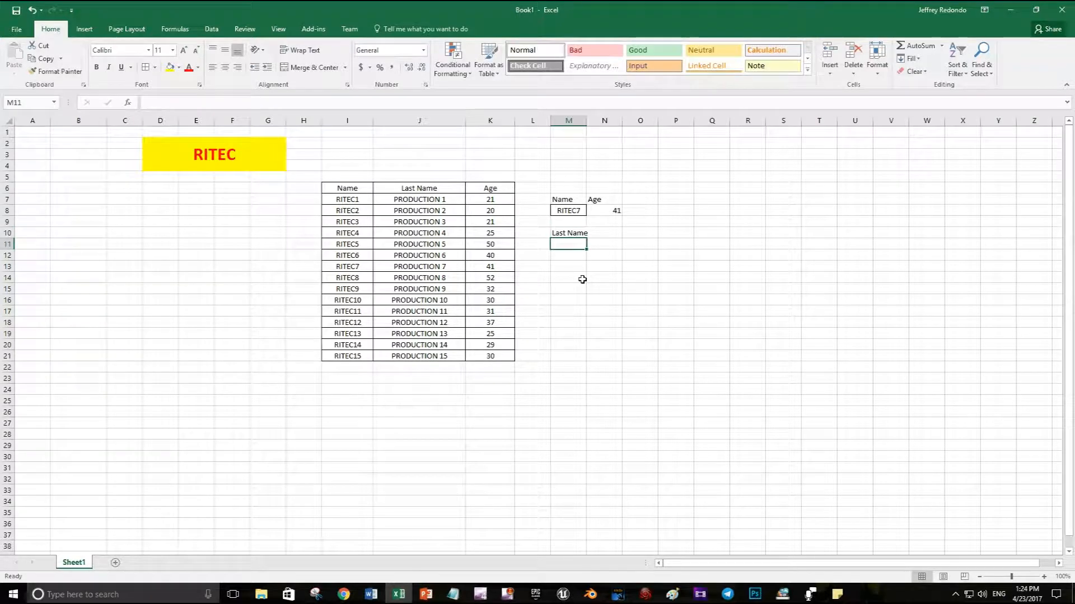
pyautogui.click(418, 244)
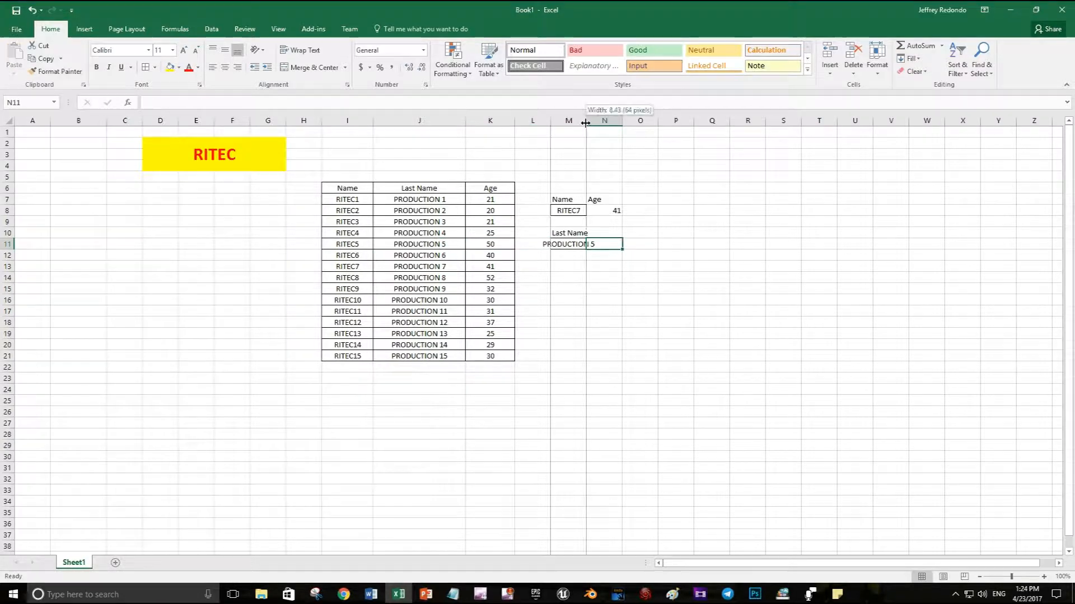
pyautogui.moveTo(584, 121); pyautogui.dragTo(625, 121)
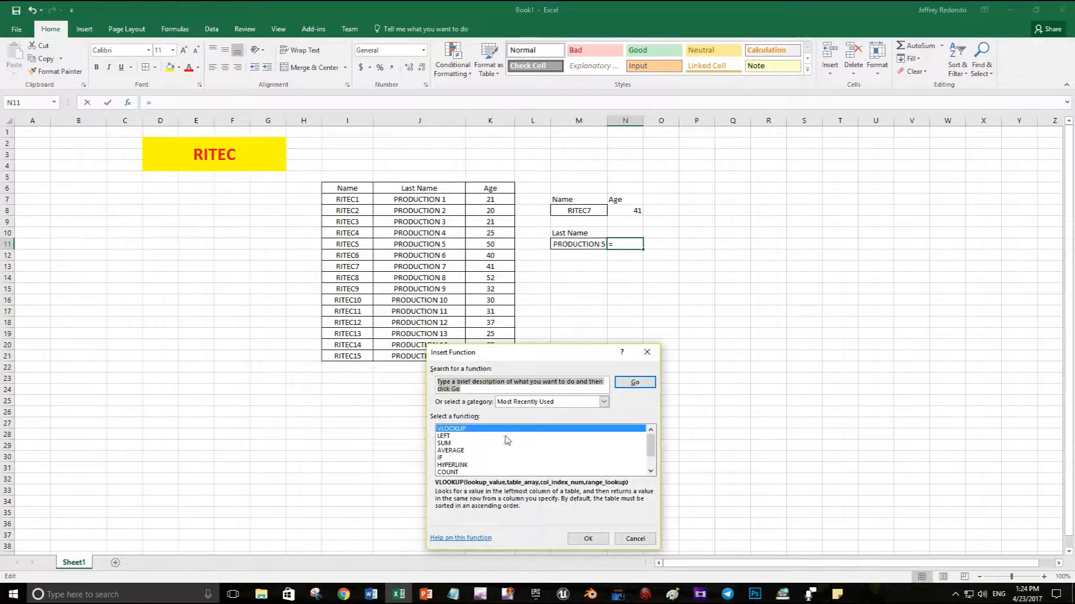
# Begin a second VLOOKUP using PRODUCTION 5 in M11 against the Last Name and Age columns $J$6:$K$21
pyautogui.click(587, 539)
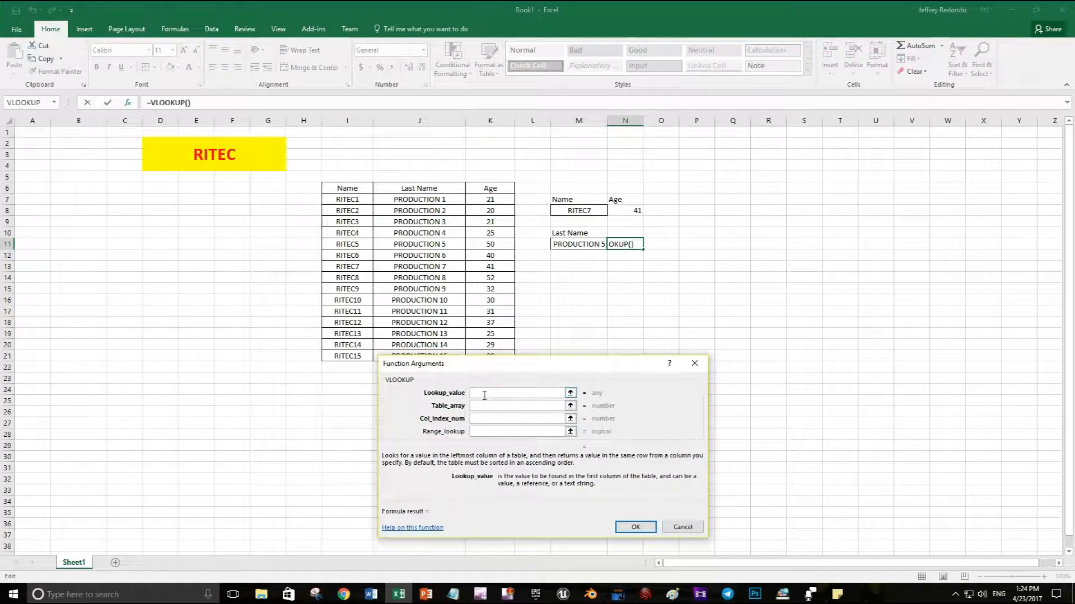
pyautogui.click(578, 244)
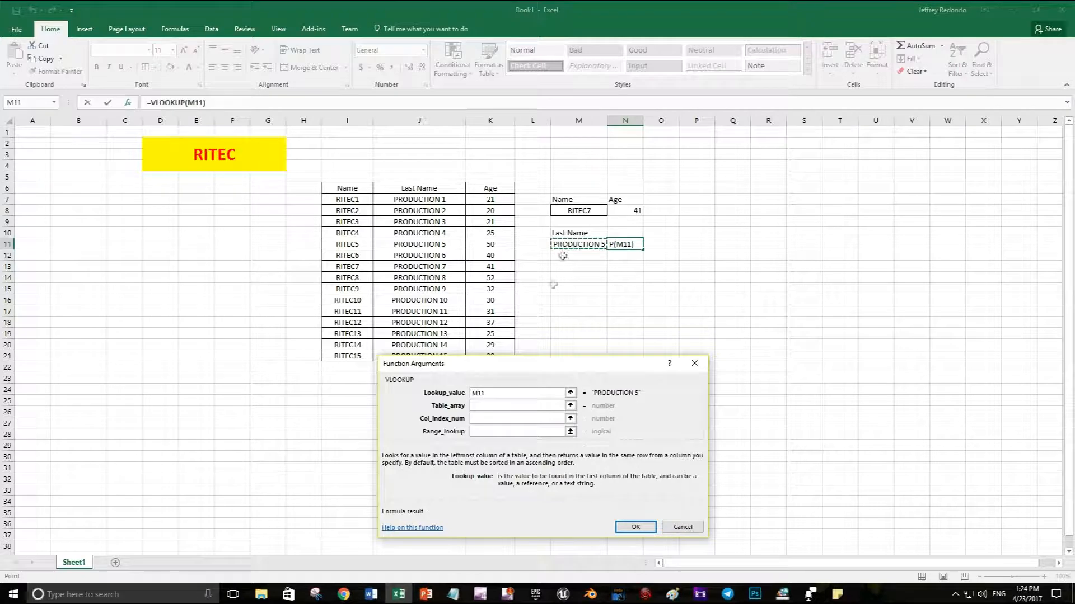
pyautogui.click(518, 406)
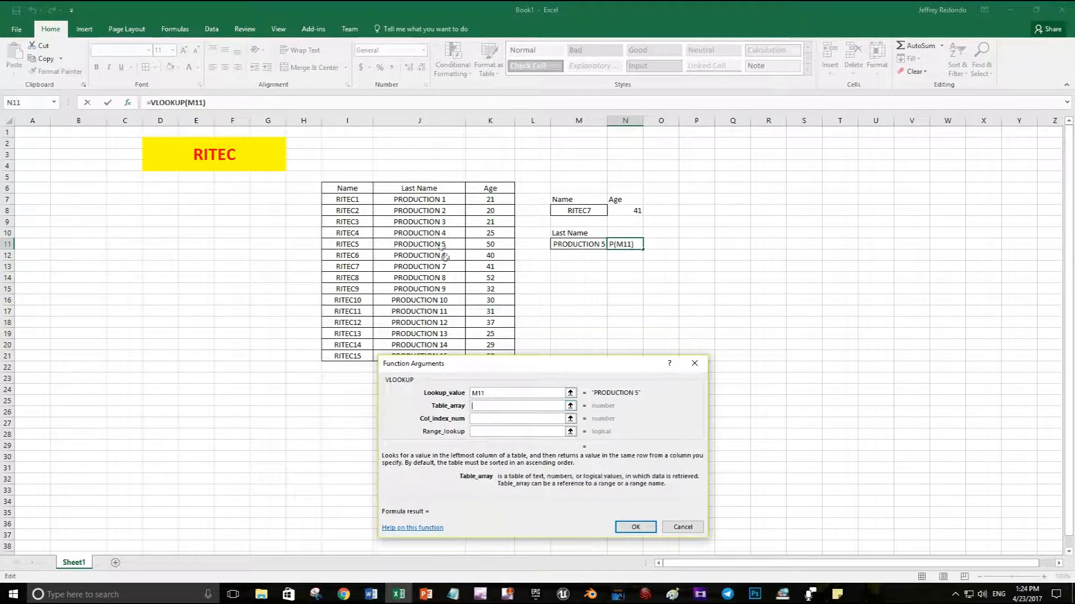
pyautogui.moveTo(420, 188)
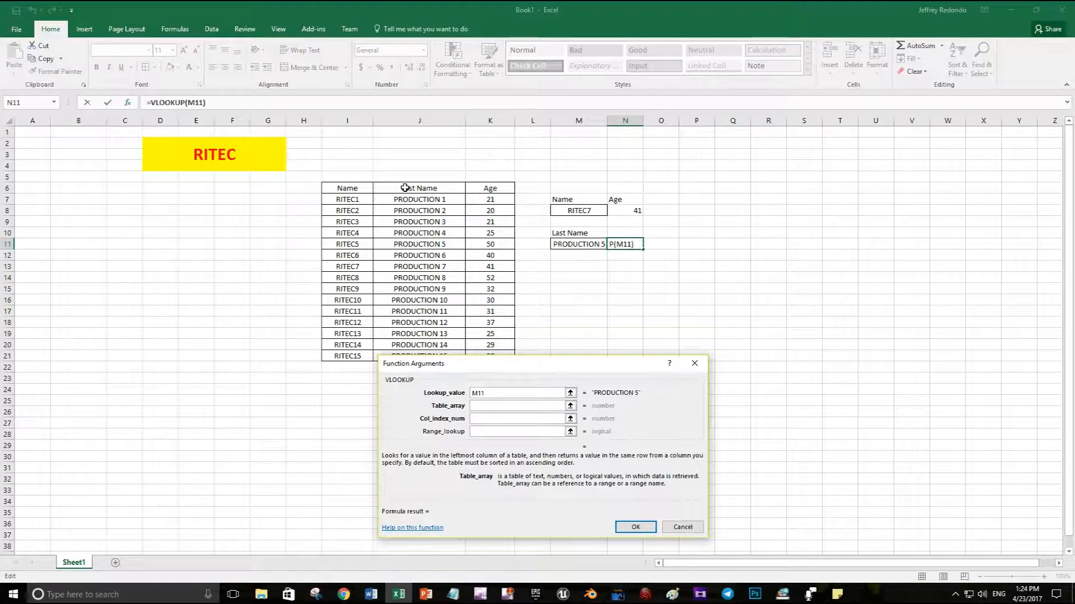
pyautogui.moveTo(321, 188); pyautogui.dragTo(513, 349)
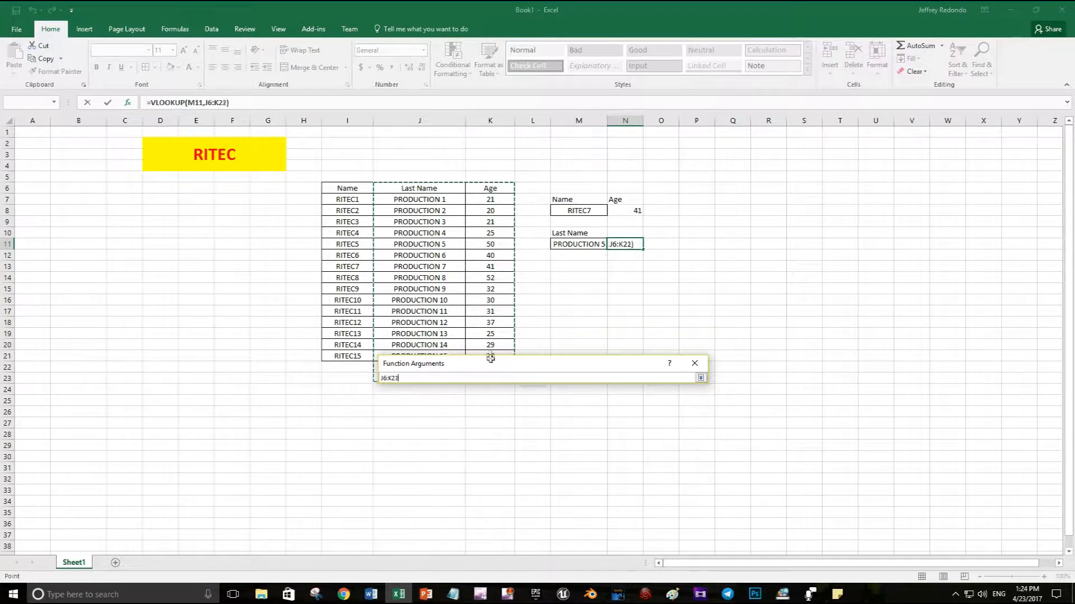
pyautogui.click(700, 377)
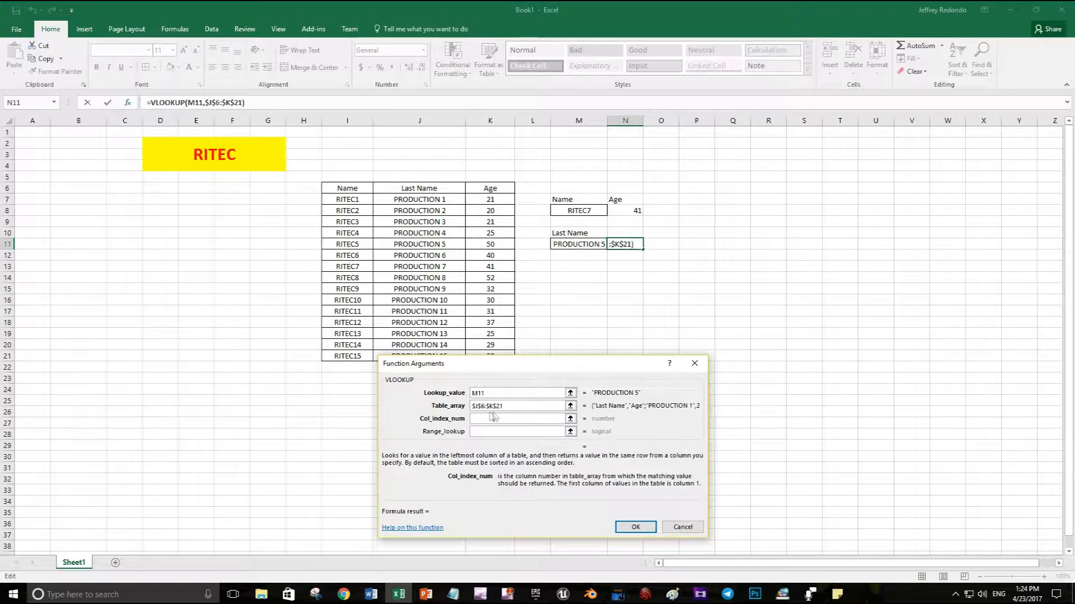
# Return column 2 with exact matching and confirm, showing age 50
pyautogui.write('2')
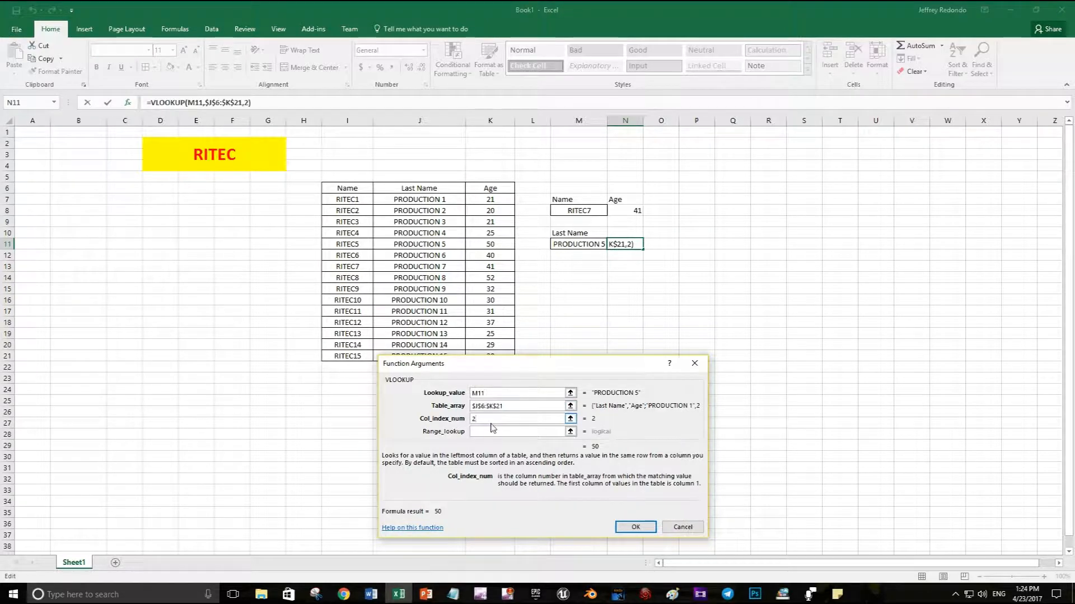
pyautogui.click(518, 431)
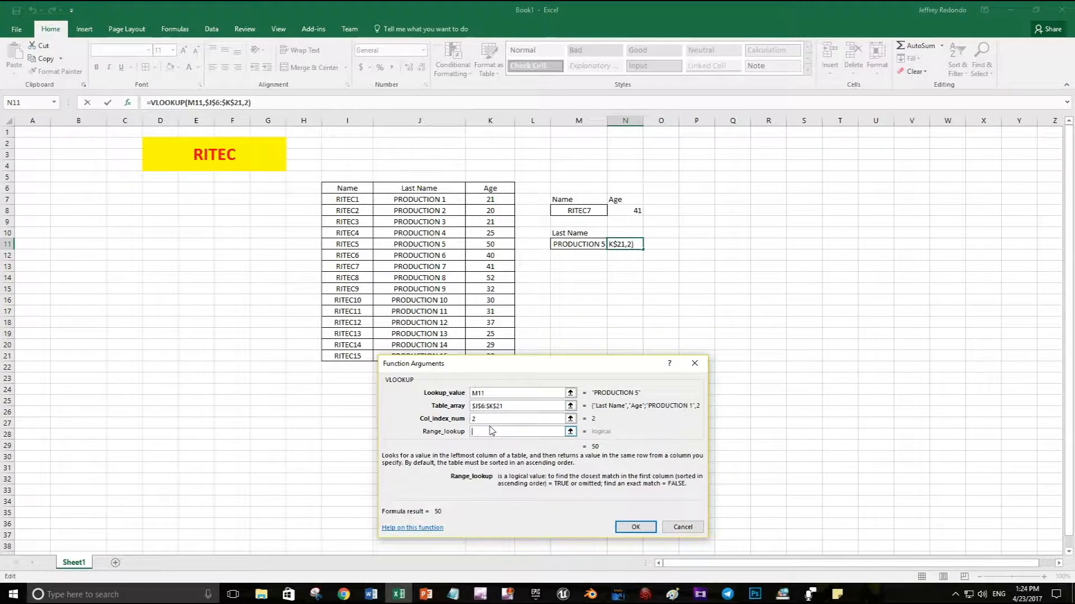
pyautogui.click(636, 527)
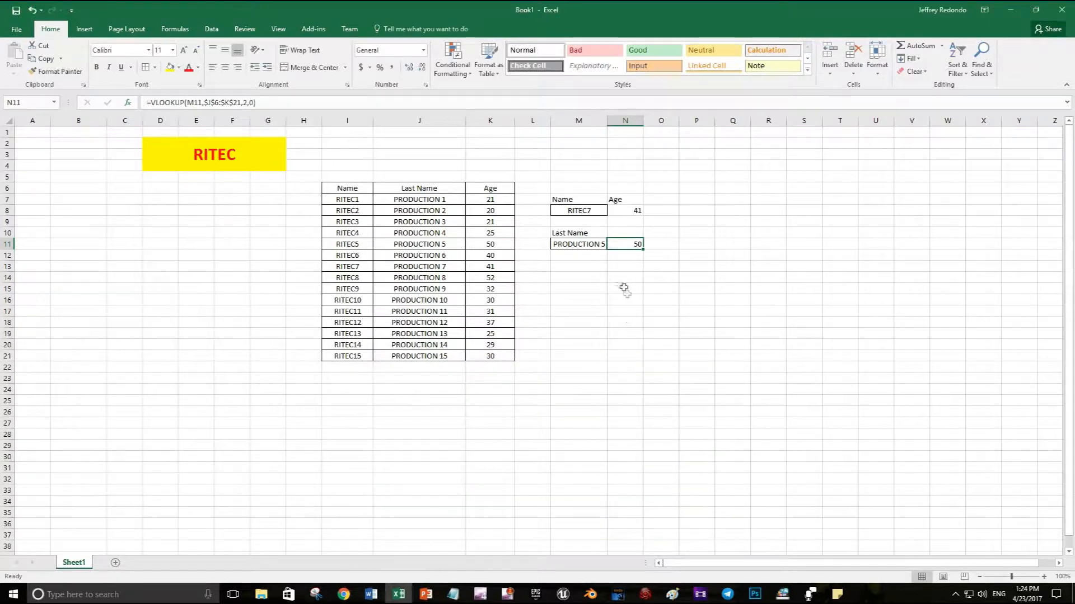
# Highlight the matched ages 50 and 41 in yellow
pyautogui.click(578, 244)
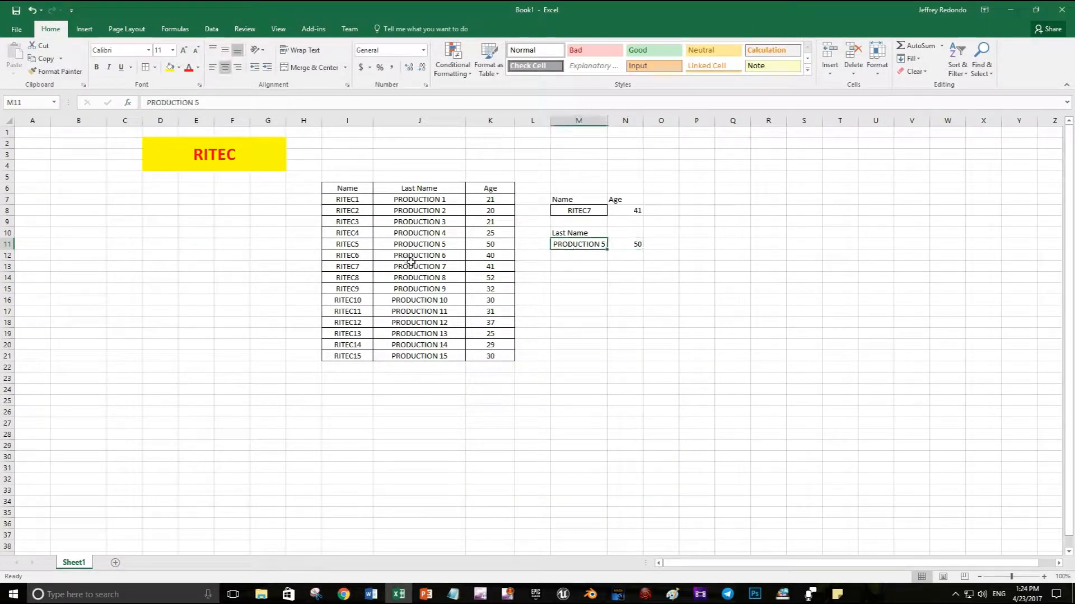
pyautogui.click(490, 244)
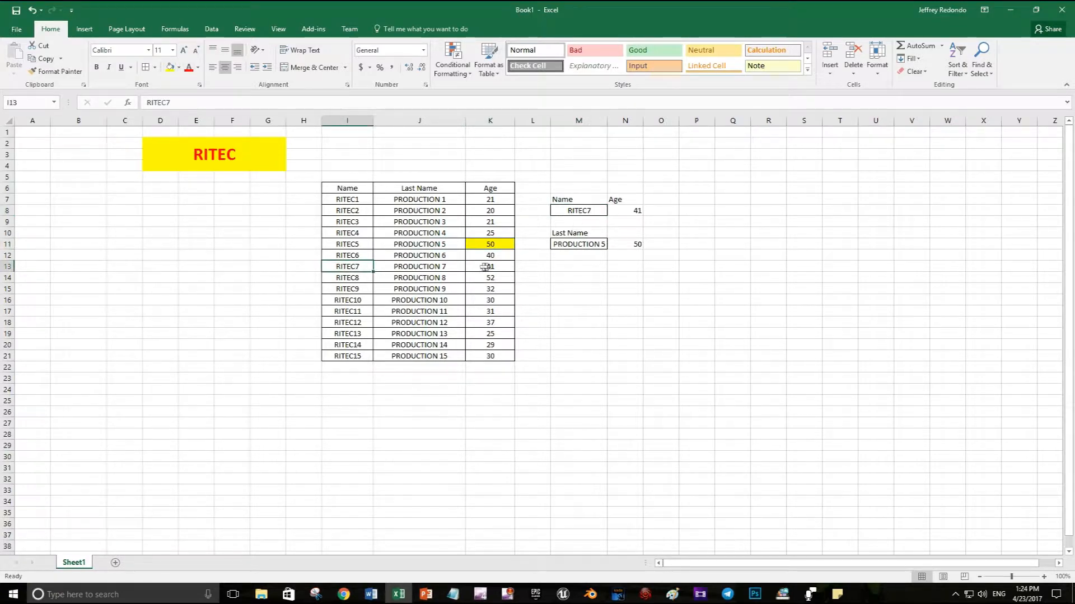
pyautogui.click(489, 266)
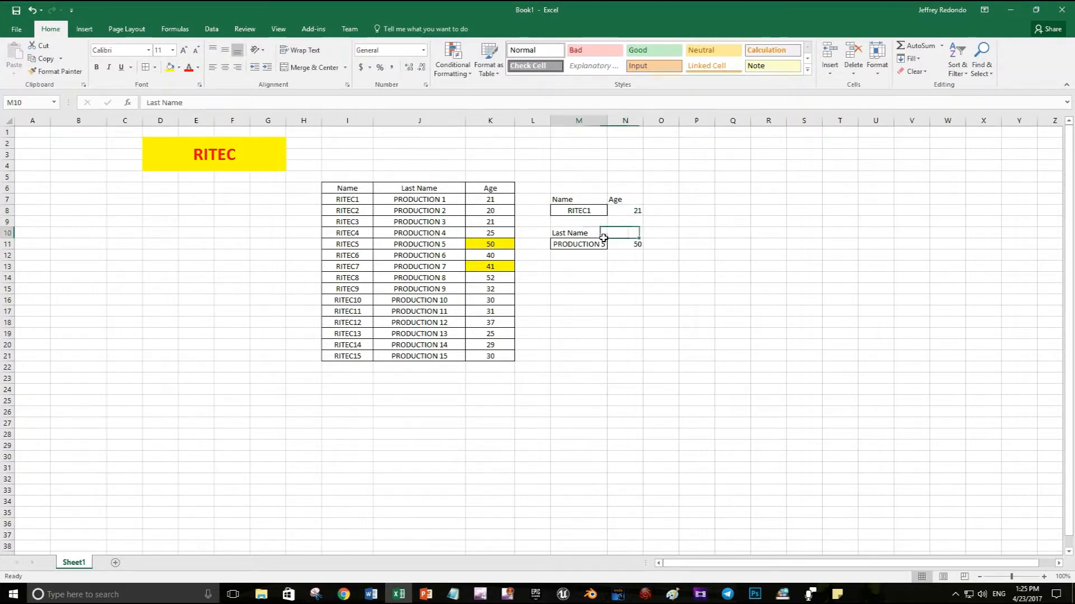
# Change the lookups to RITEC1 and PRODUCTION 15, returning 21 and 30
pyautogui.doubleClick(578, 244)
pyautogui.write('1')
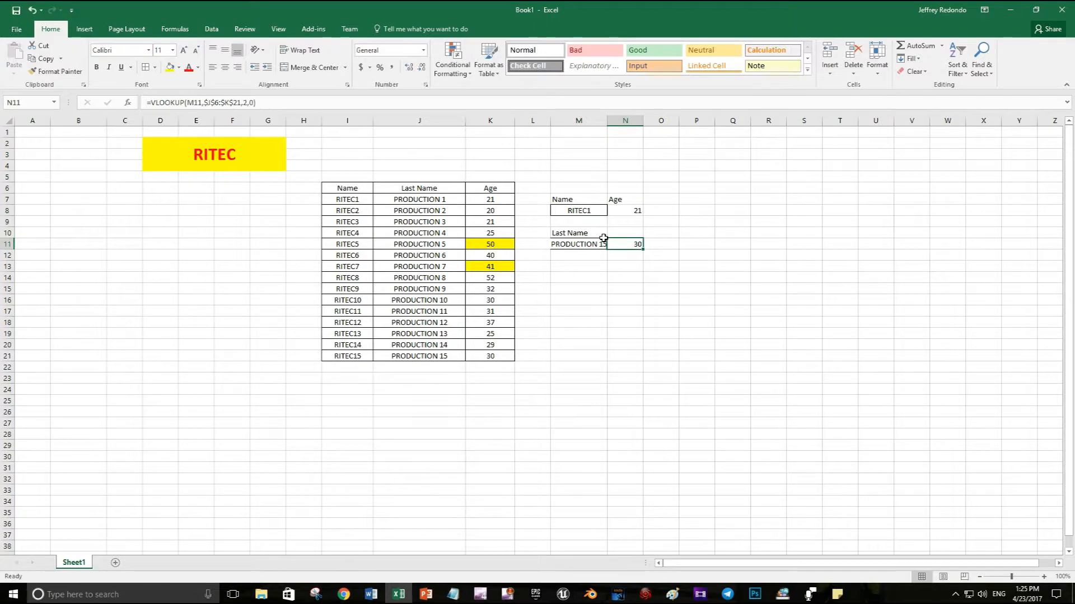
pyautogui.click(578, 244)
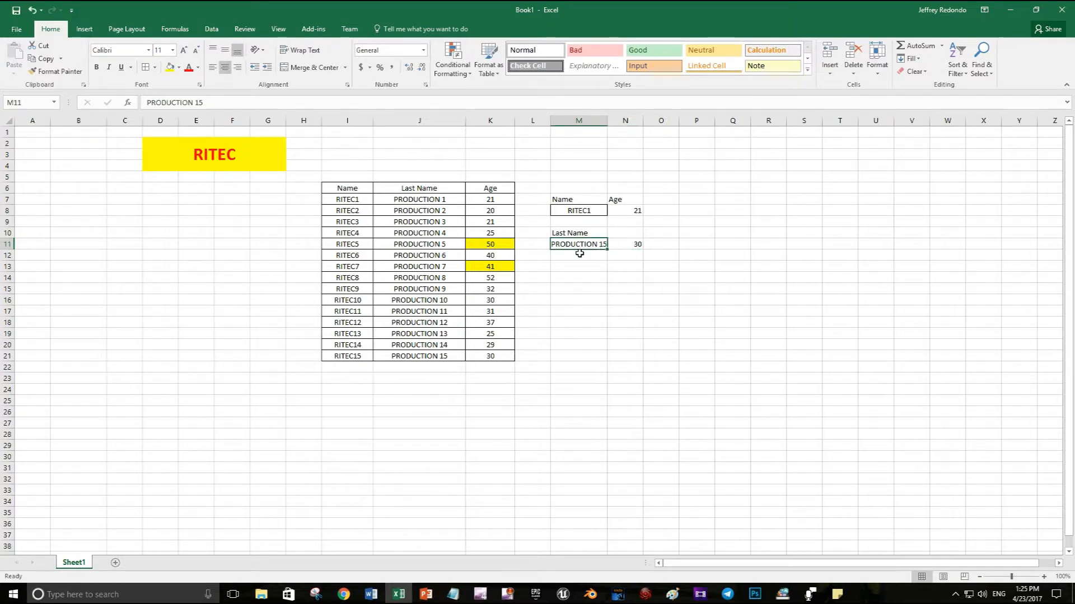
pyautogui.moveTo(550, 404)
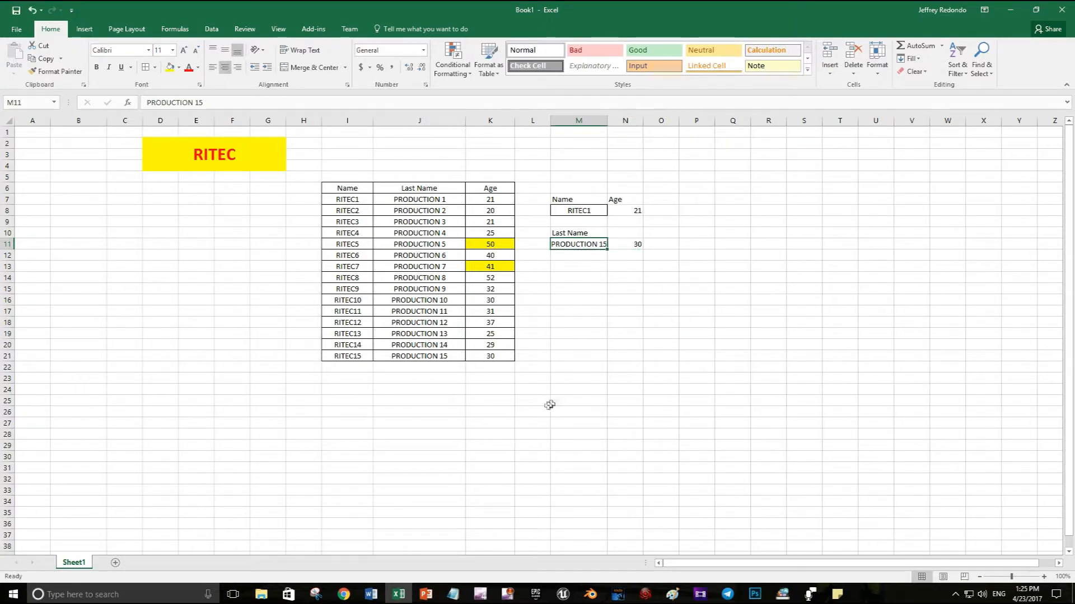
pyautogui.moveTo(424, 436)
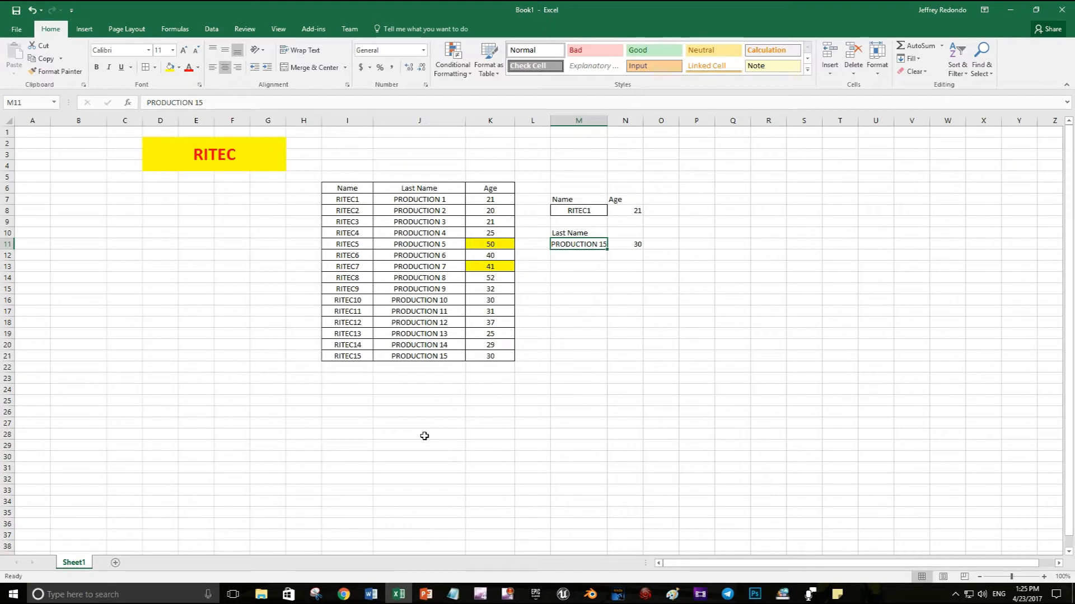
pyautogui.moveTo(426, 434)
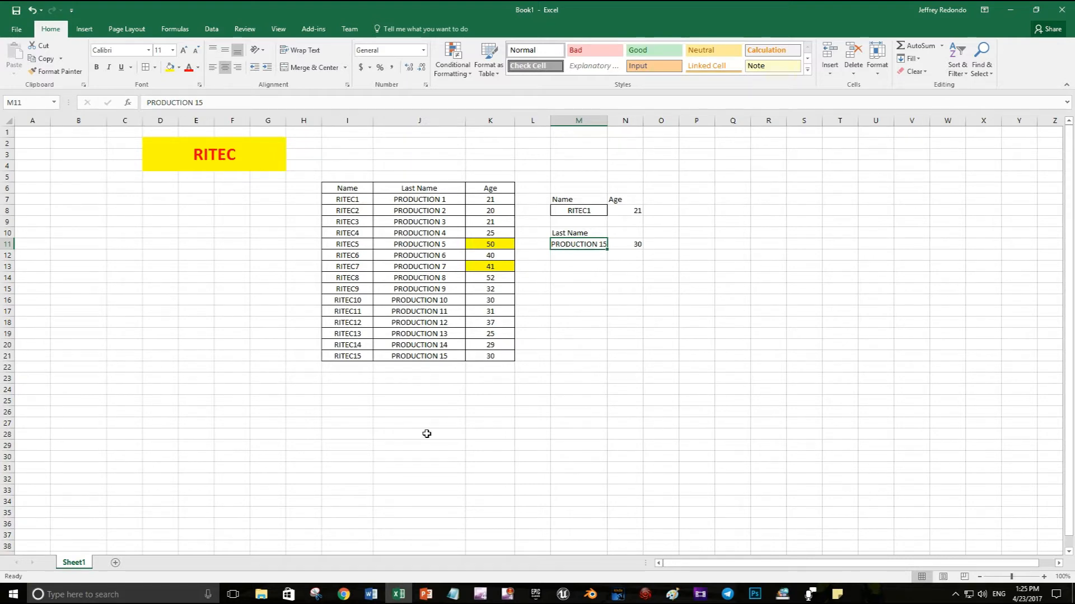